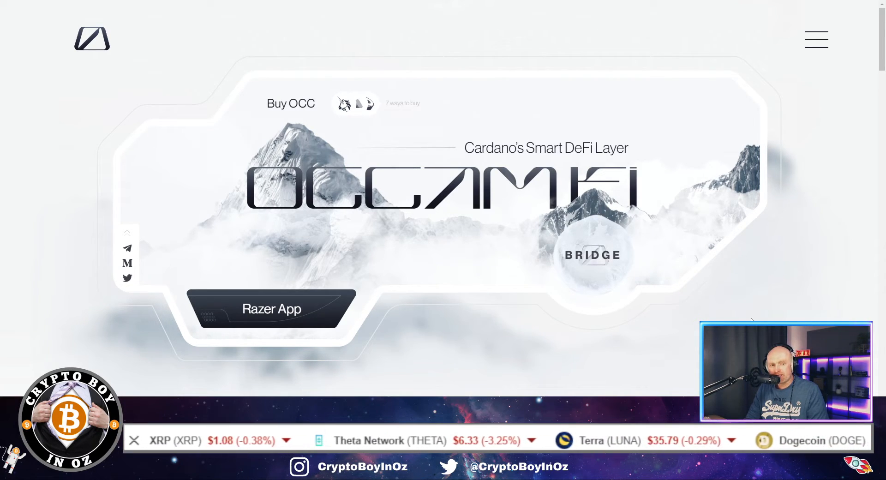
- Scroll across the OccamFi site toward the Chrome Web Store link for Yoroi
scroll("left", 3)
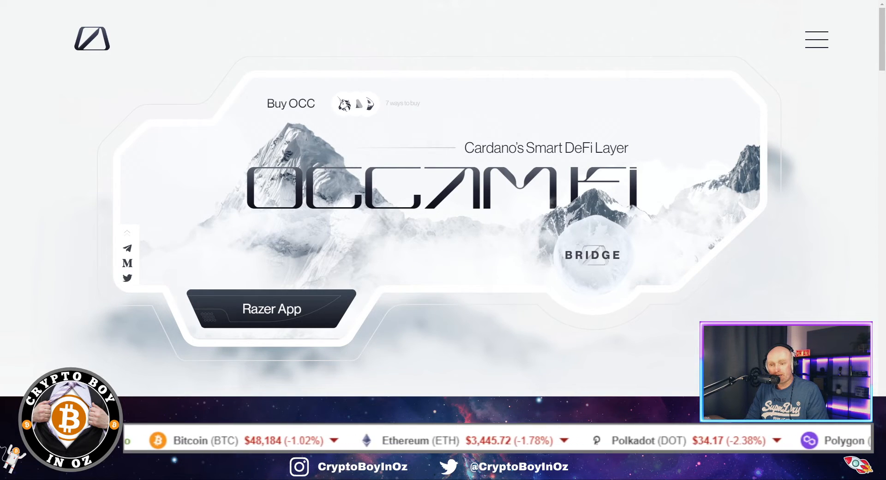
scroll("left", 3)
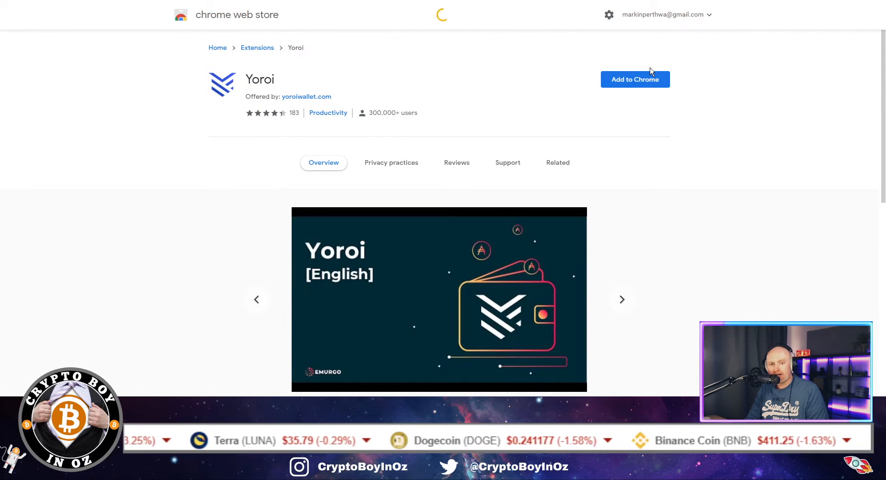
- Install the Yoroi extension via Add to Chrome and launch it to its welcome screen
left_click(634, 80)
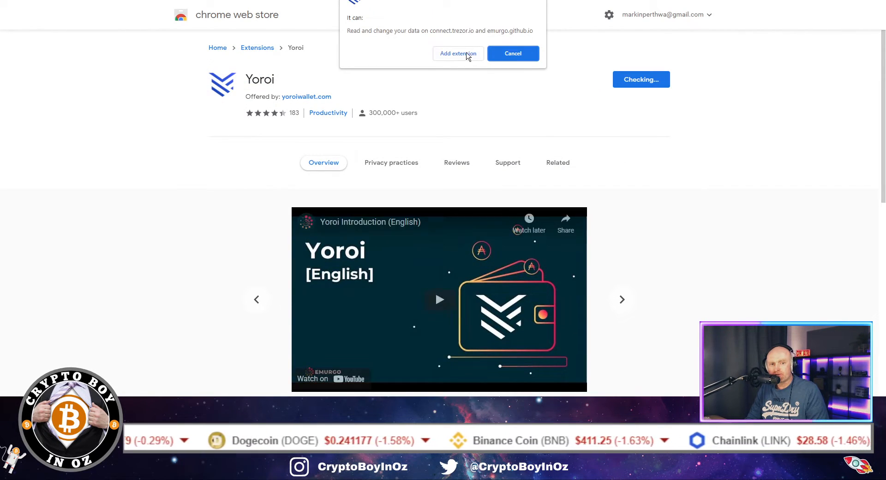
left_click(458, 54)
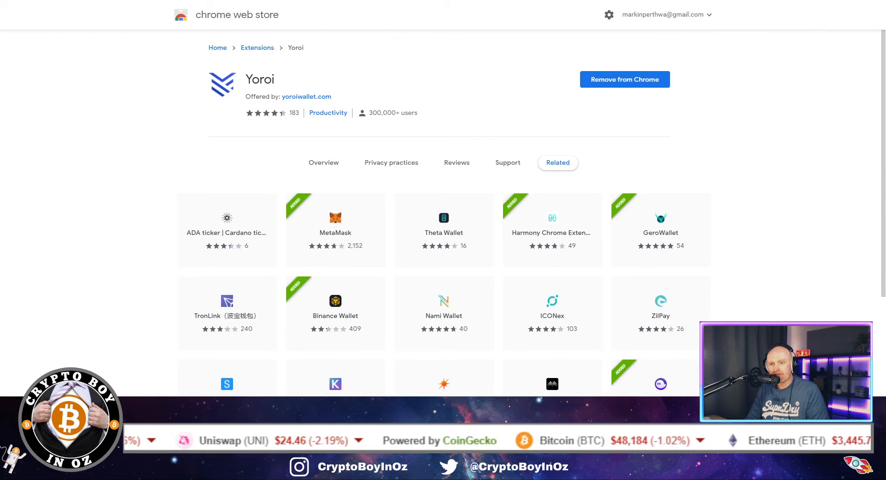
left_click(608, 15)
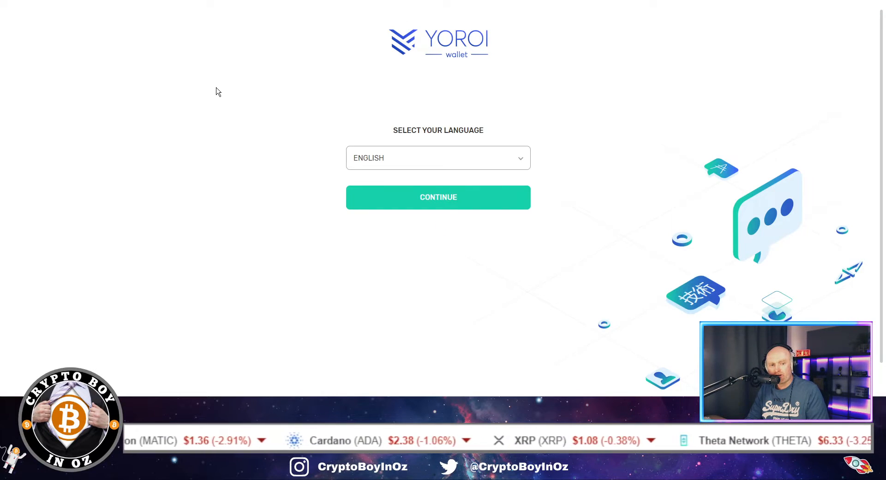
- Keep English, skip Cardano payment URLs, and start creating a new wallet
left_click(438, 196)
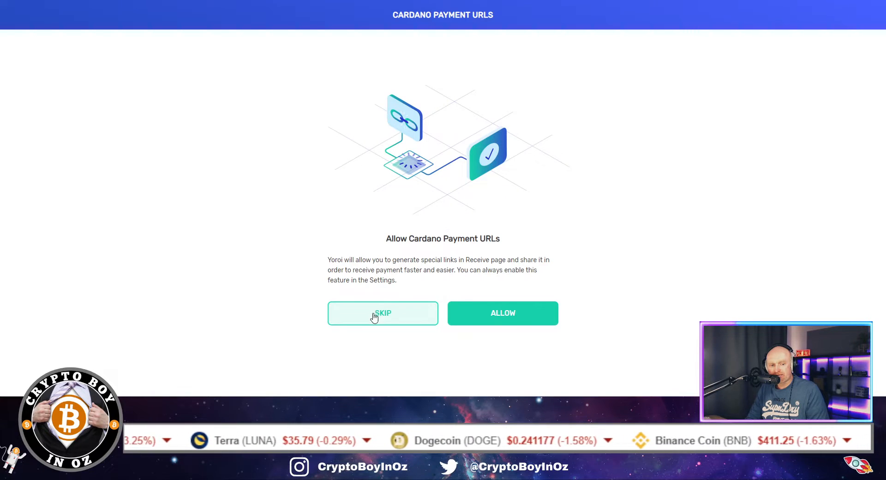
left_click(382, 313)
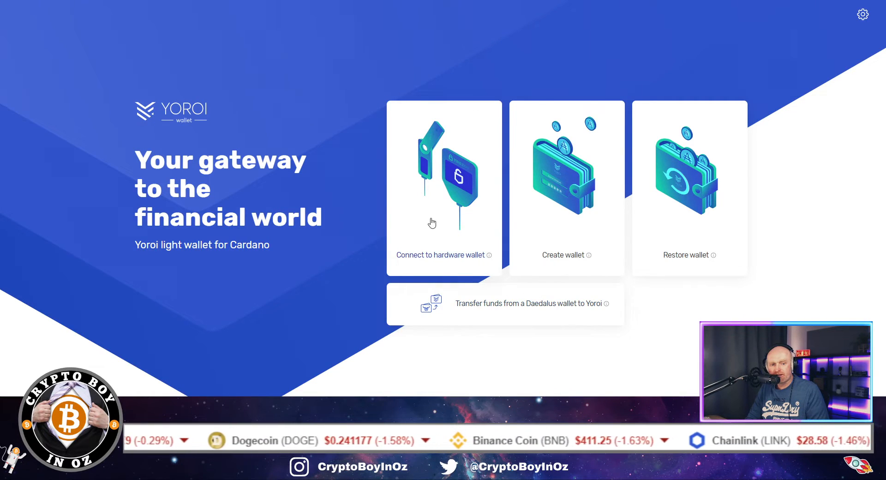
left_click(443, 188)
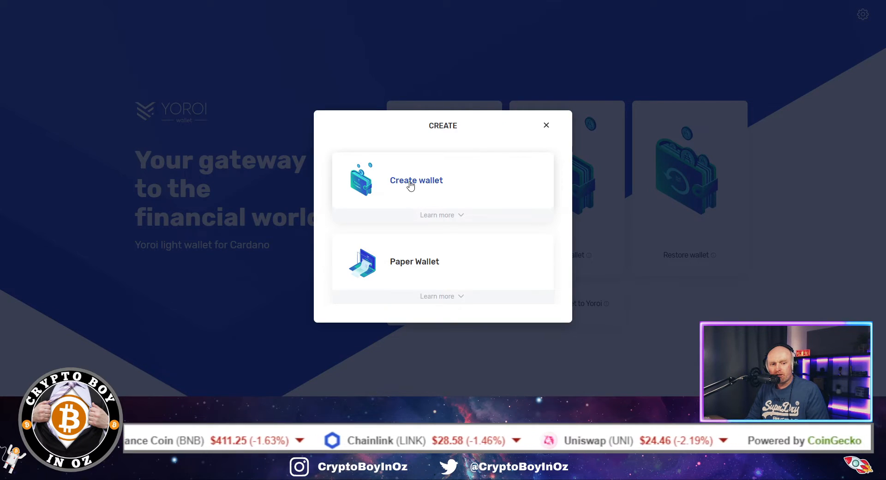
- Create a standard personal wallet named ADA OCCAM with a spending password entered twice
left_click(416, 179)
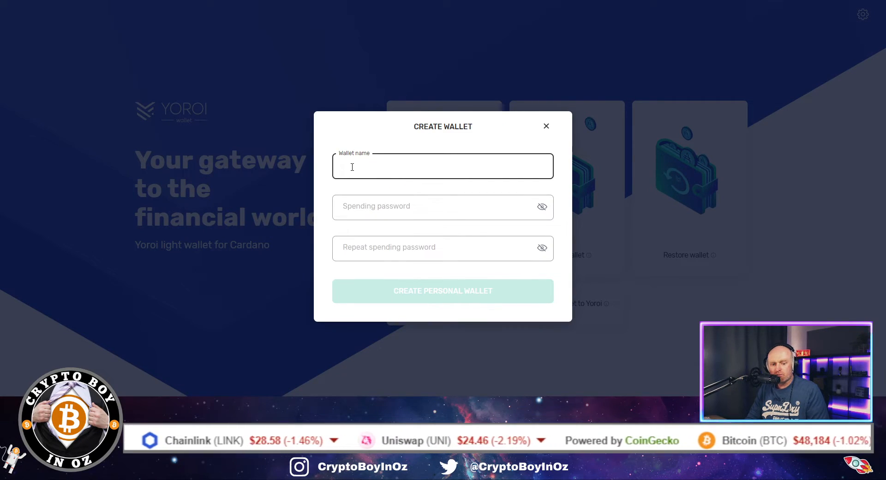
type("ADA OCCAM")
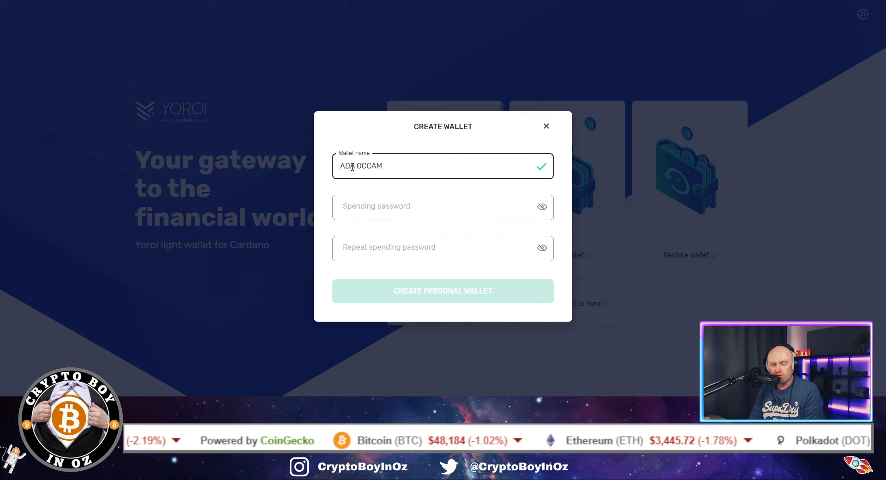
left_click(442, 207)
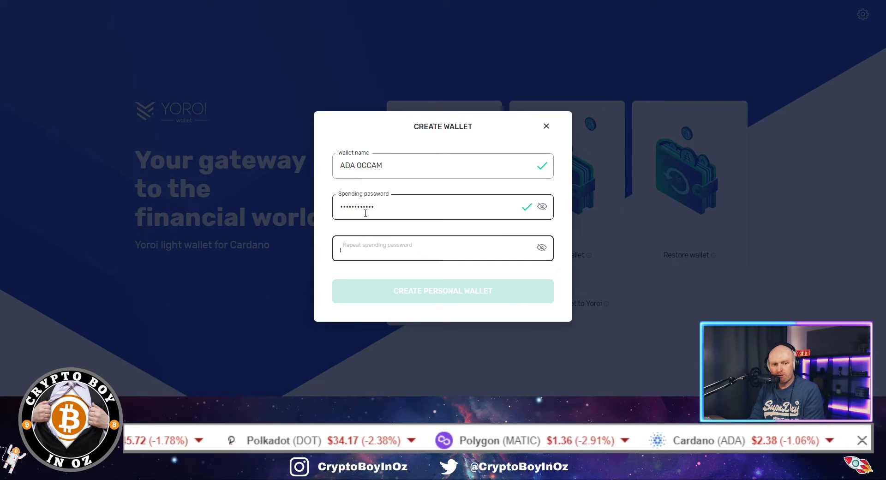
type("•")
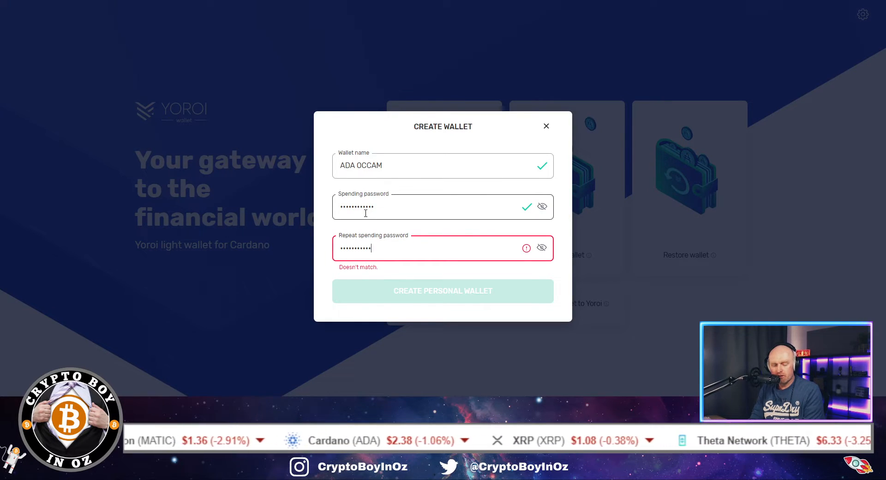
left_click(442, 291)
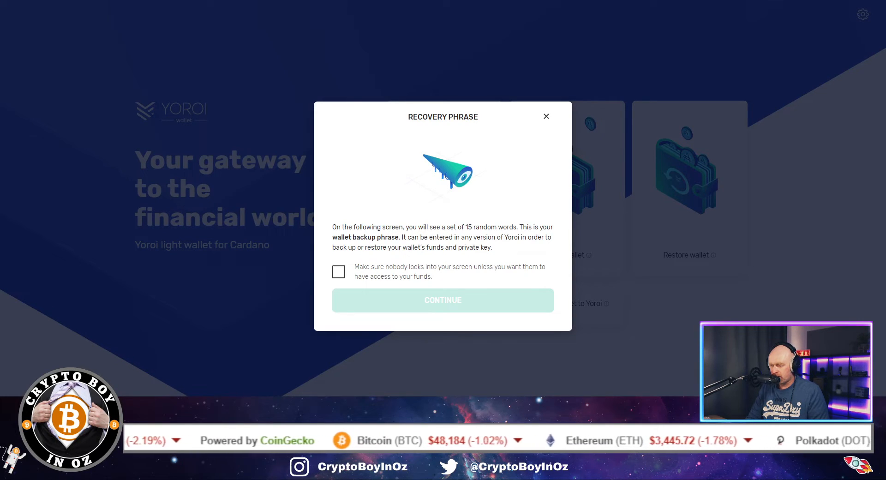
- Acknowledge that nobody else is watching before the recovery phrase is shown
left_click(338, 272)
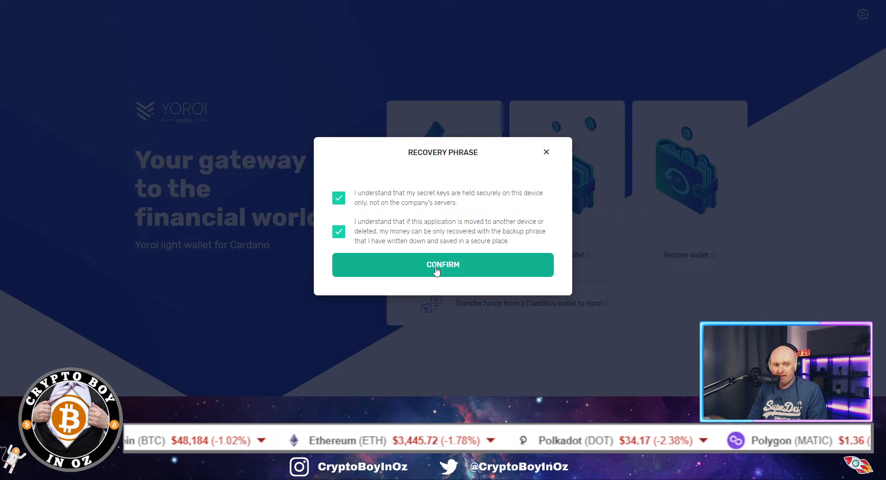
- Confirm the recovery phrase dialog so the ADA OCCAM dashboard shows 0 ADA
left_click(442, 265)
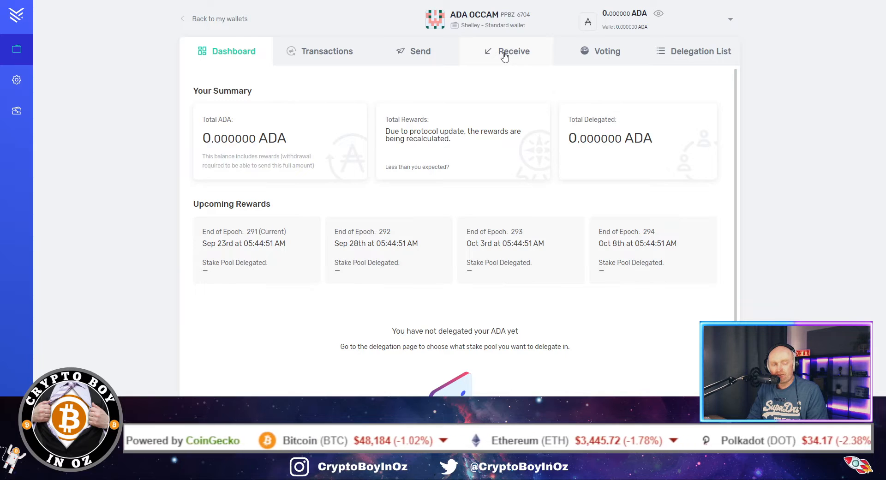
- Show the ADA OCCAM receive address and copy it for funding
left_click(513, 51)
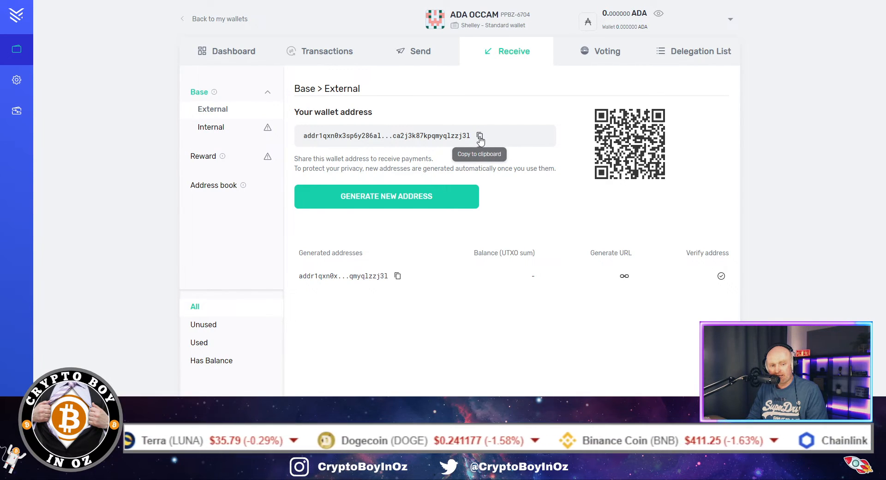
left_click(478, 136)
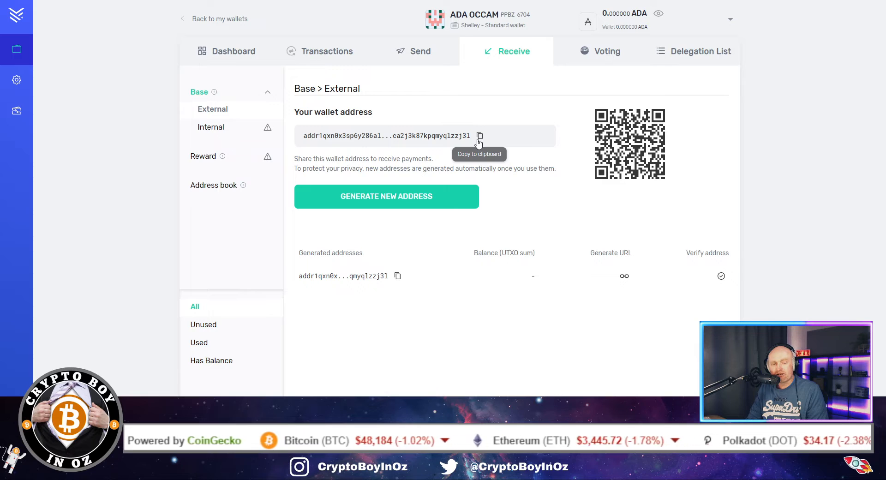
mouse_move(333, 136)
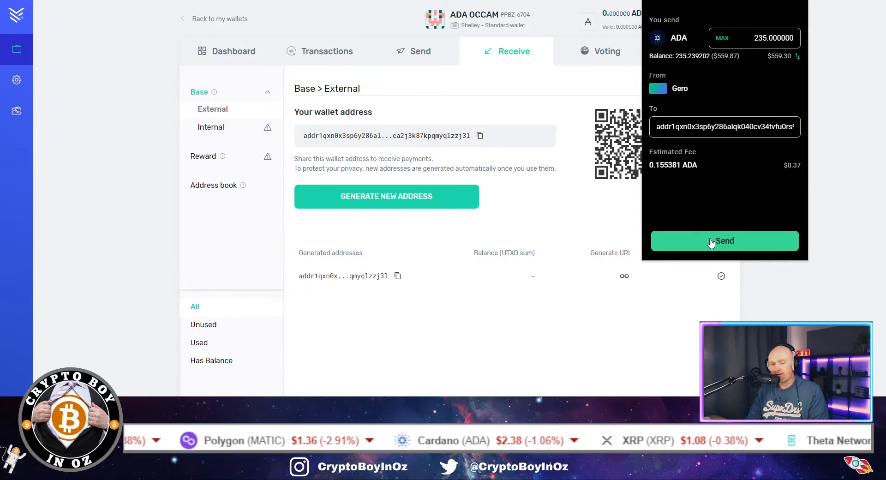
- Send 235 ADA from Gero to the Yoroi address, authorising with the wallet password
left_click(724, 240)
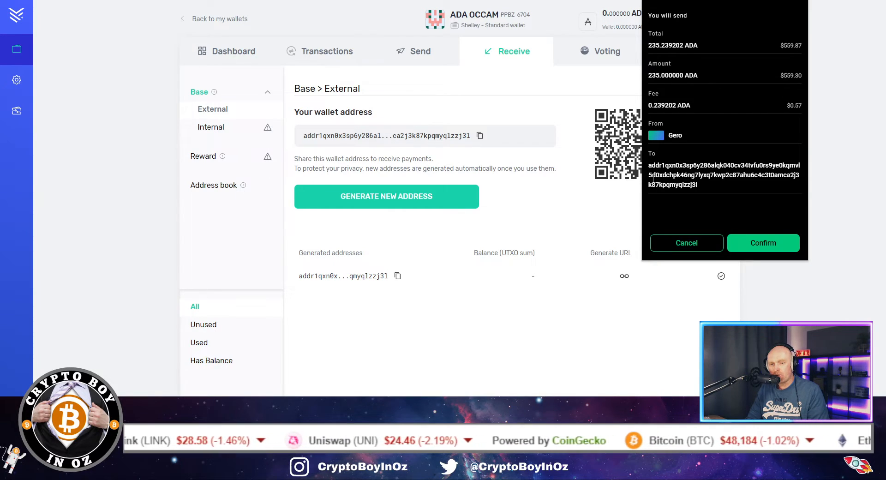
mouse_move(452, 143)
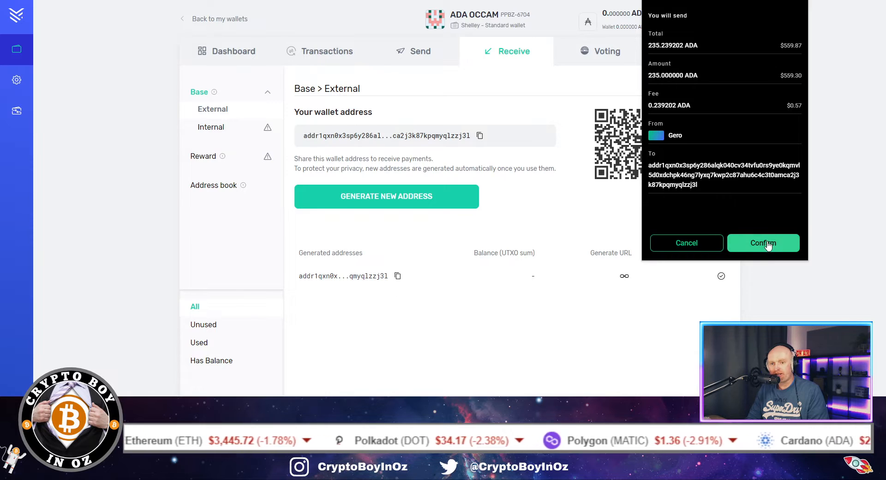
left_click(762, 243)
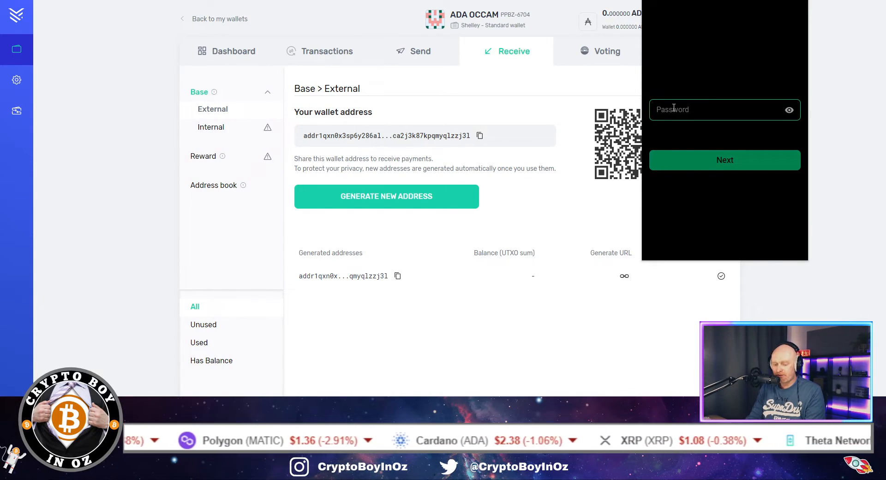
type("password")
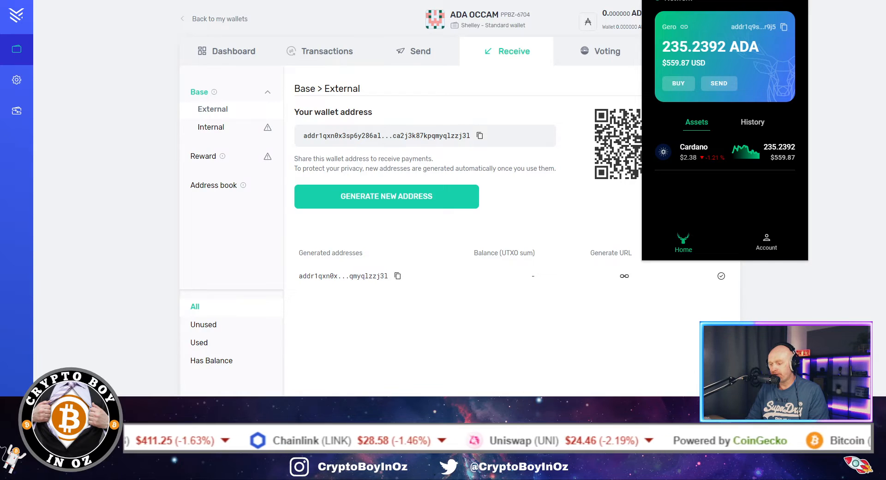
- Return to Yoroi showing the 235 ADA received, then head to the Delegation List
left_click(385, 196)
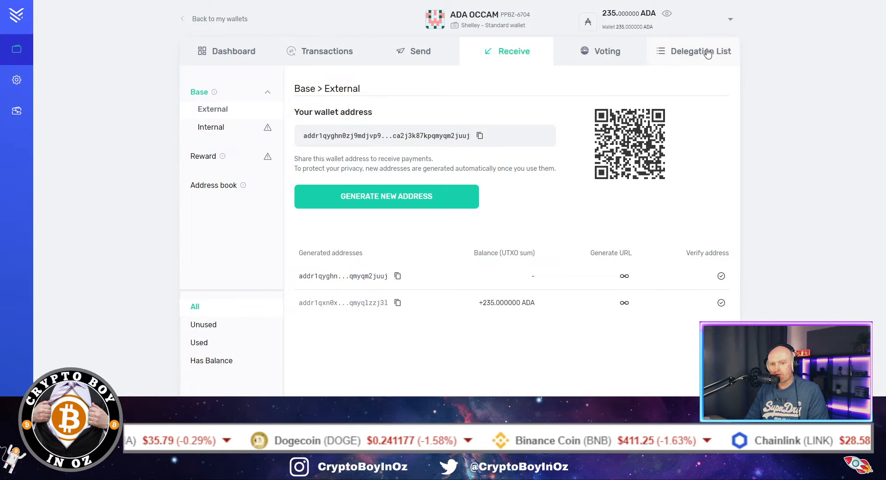
left_click(700, 51)
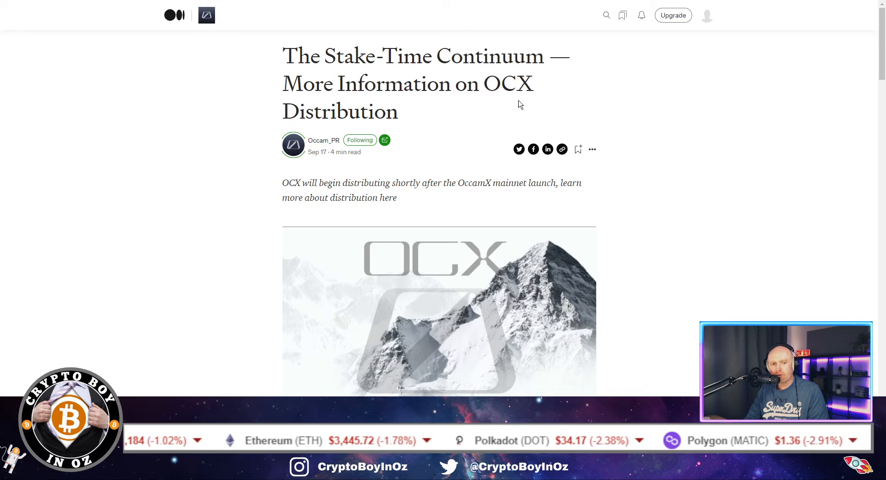
- Scroll the Medium OCX article to the Occam.fi Cardano Stake Pool link and follow it
scroll("down", 3)
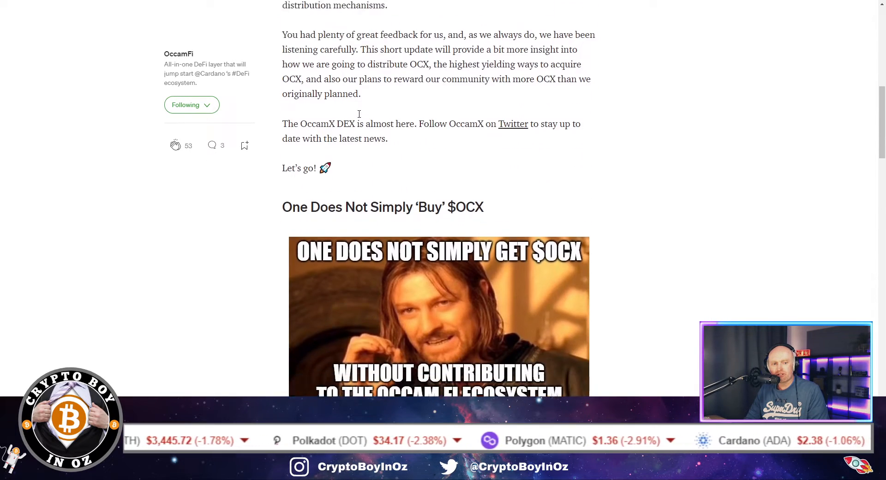
scroll("down", 3)
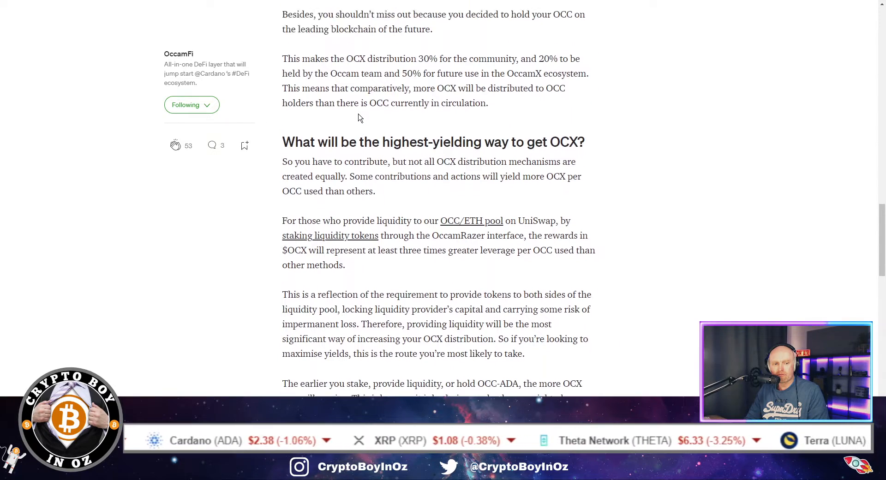
scroll("down", 3)
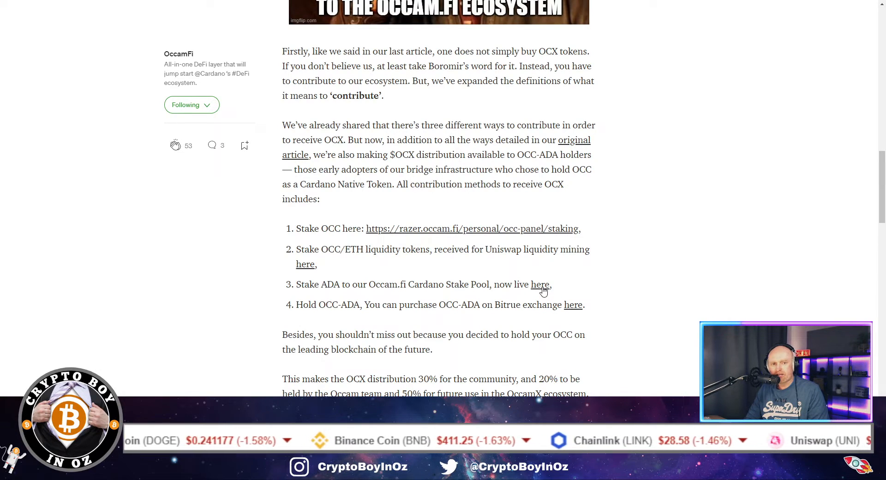
left_click(537, 284)
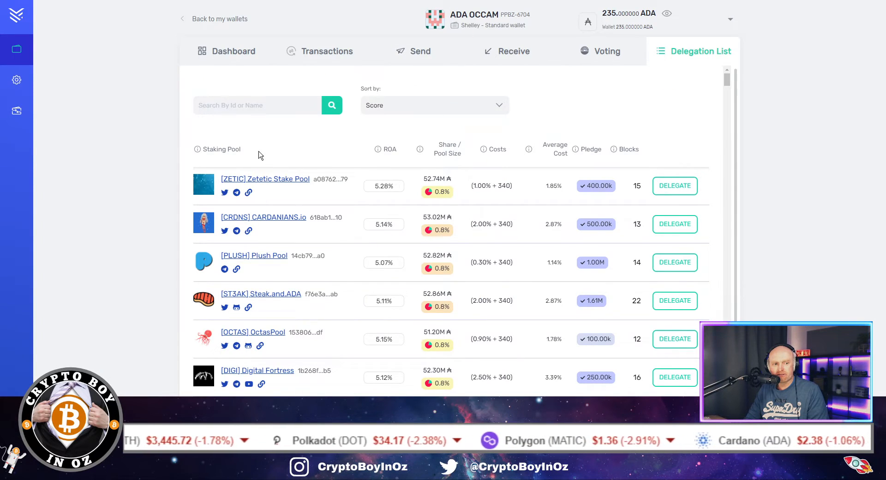
- Search the pool list for 'occam' and start delegating to the [oOCC] OccamFi pool
type("d")
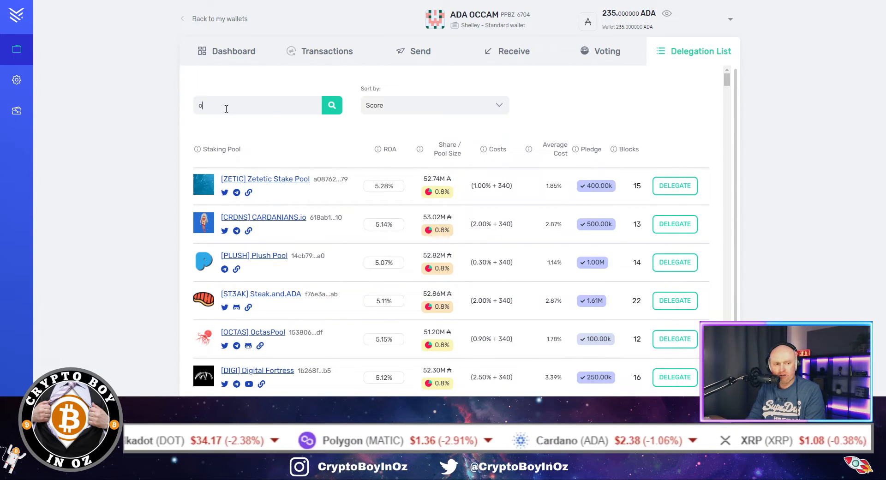
type("occam")
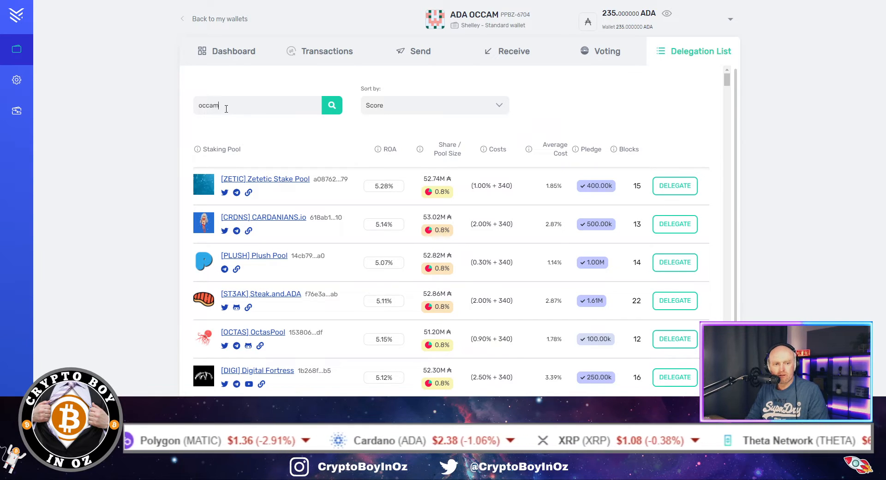
left_click(331, 105)
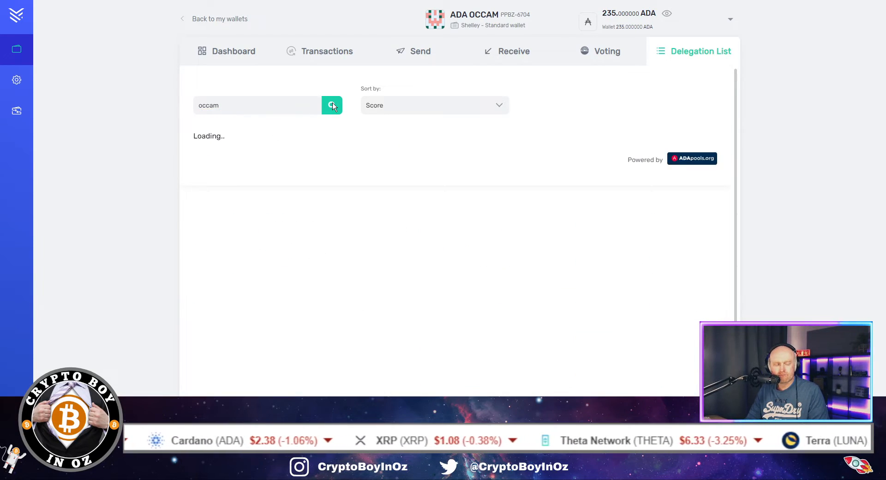
left_click(332, 105)
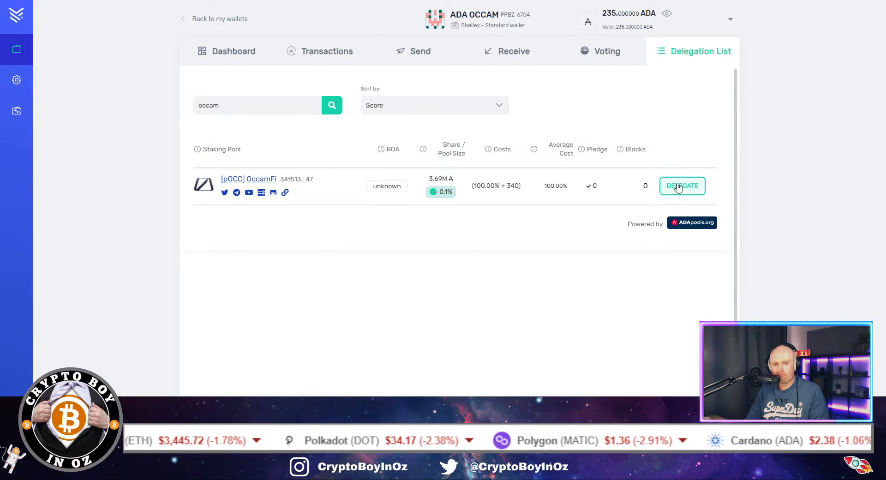
left_click(682, 186)
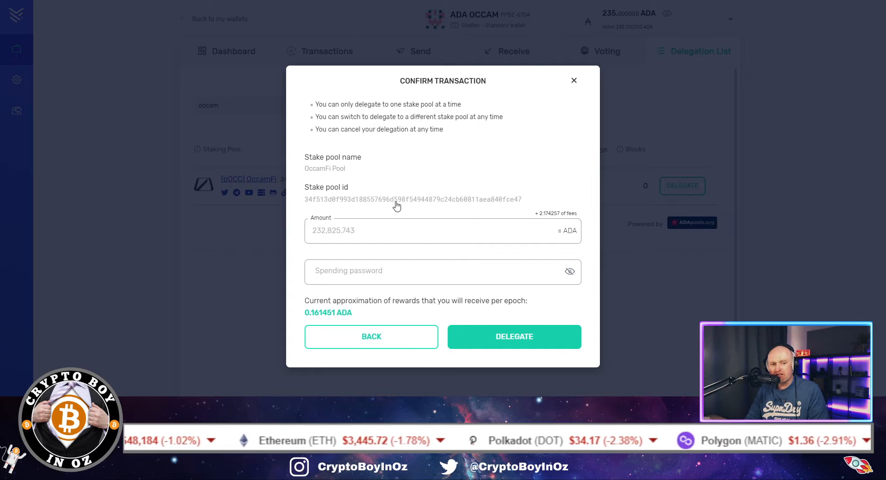
mouse_move(446, 168)
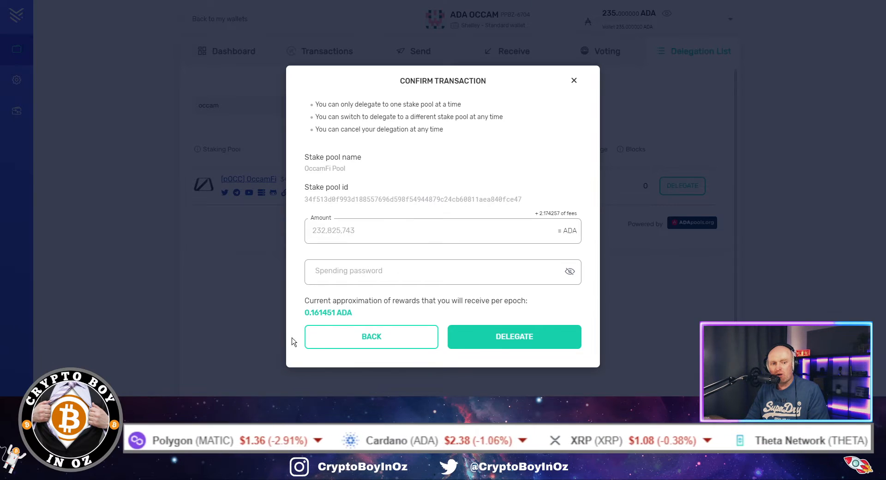
- Enter the spending password and submit the delegation to the OccamFi Pool
left_click(442, 271)
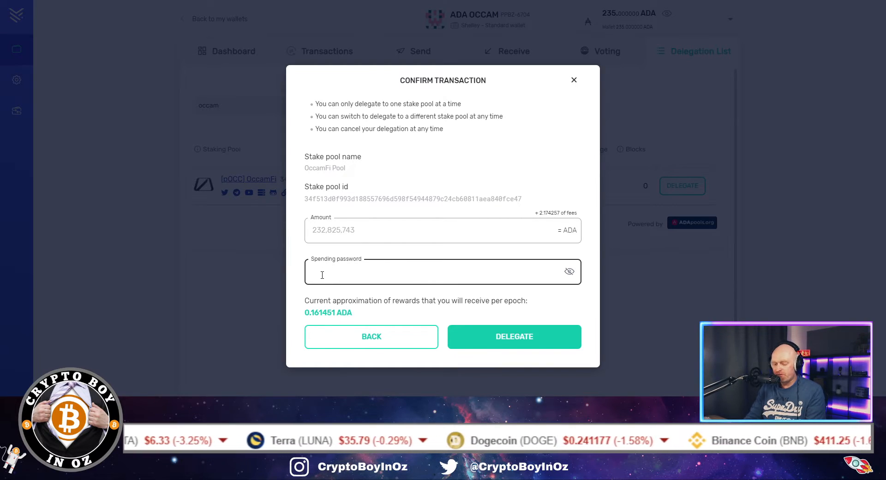
type("•")
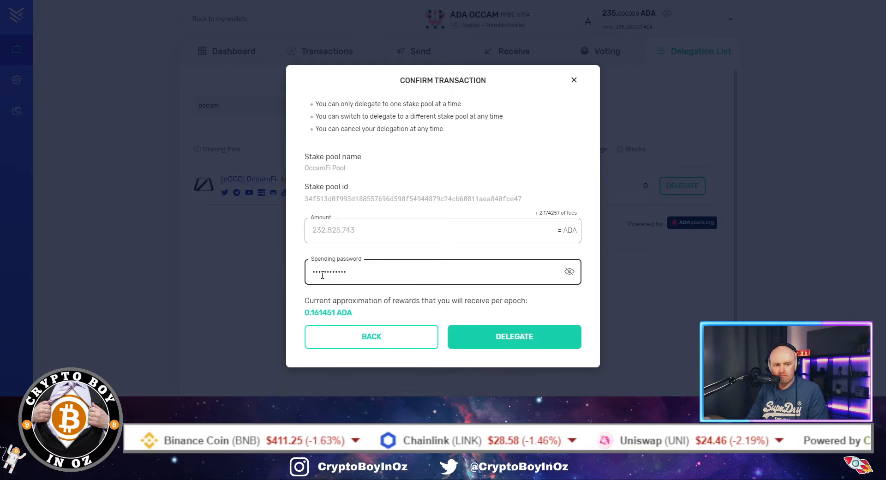
left_click(514, 336)
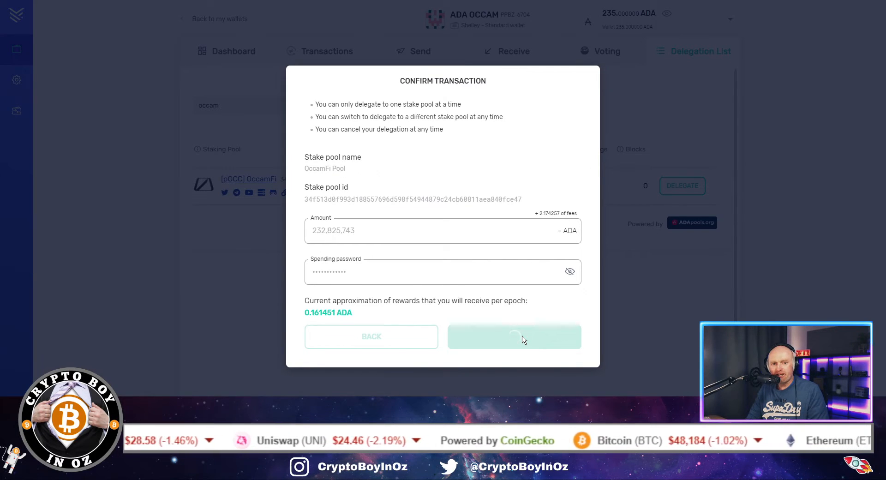
left_click(514, 336)
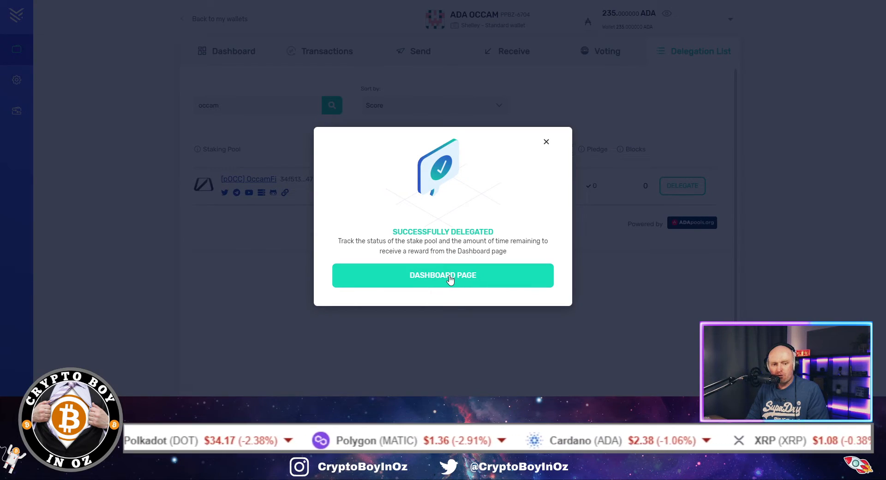
- View the dashboard showing 232.825743 ADA delegated to OccamFi, then the OCX article's 'Buy $OCX' section
left_click(441, 275)
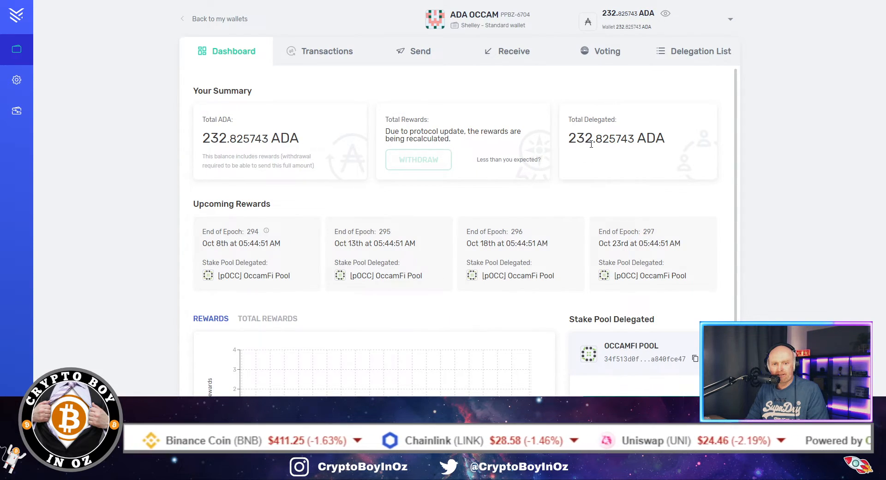
scroll("down", 3)
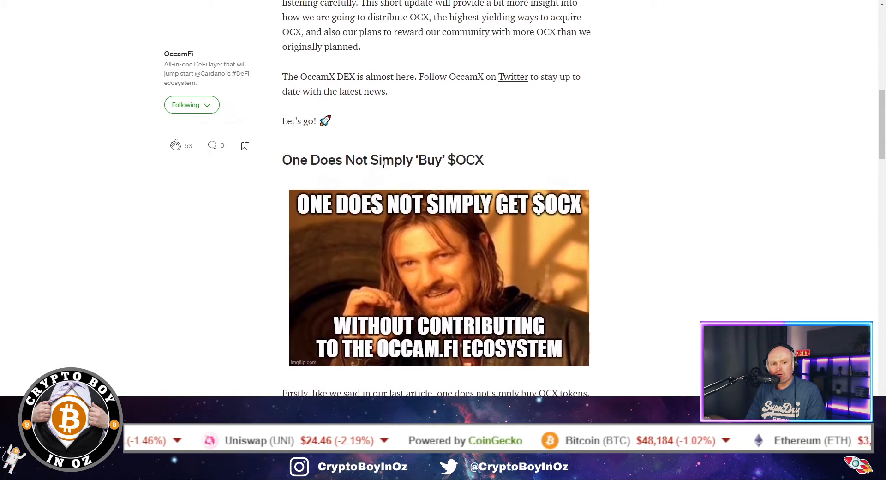
- Scroll the Medium article to its OCX contribution list before switching to the OccamFi homepage
scroll("up", 3)
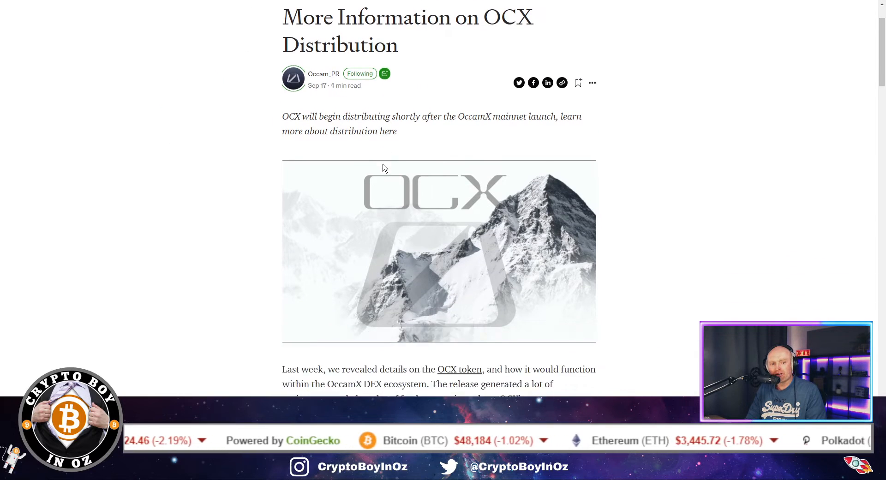
scroll("down", 3)
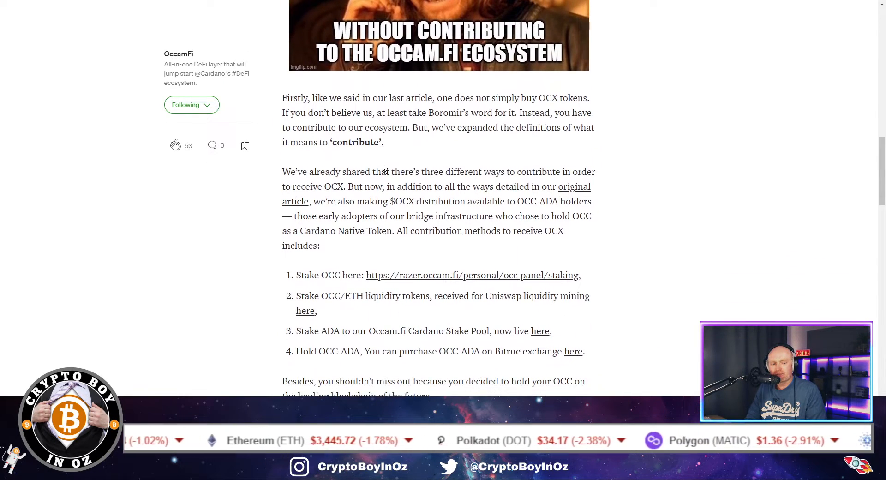
scroll("down", 3)
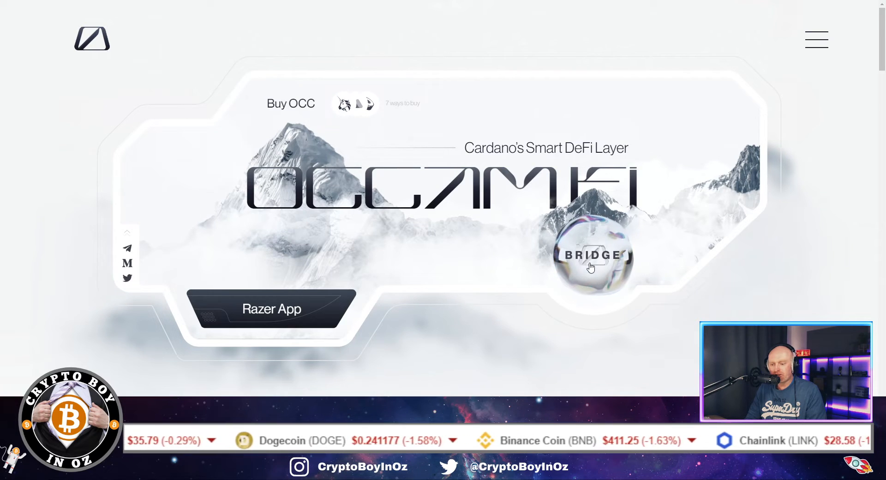
- Follow the OccamFi site's Medium link back to the OCX distribution article
left_click(591, 255)
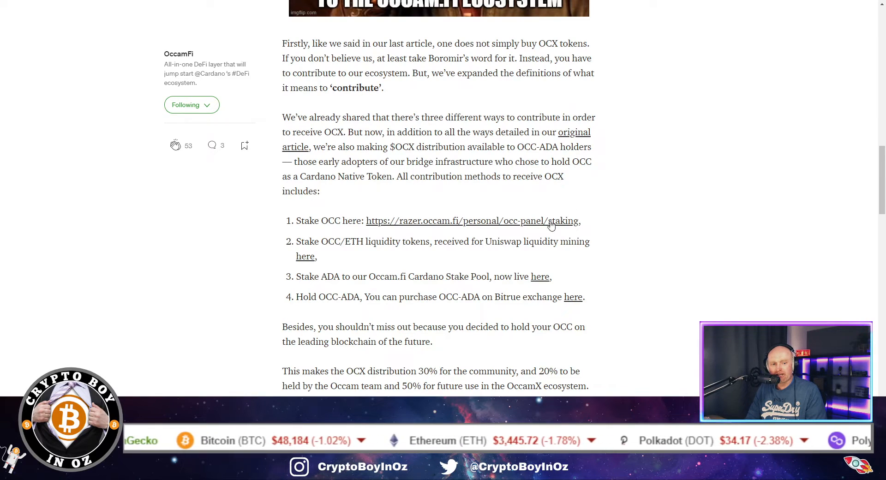
scroll("down", 3)
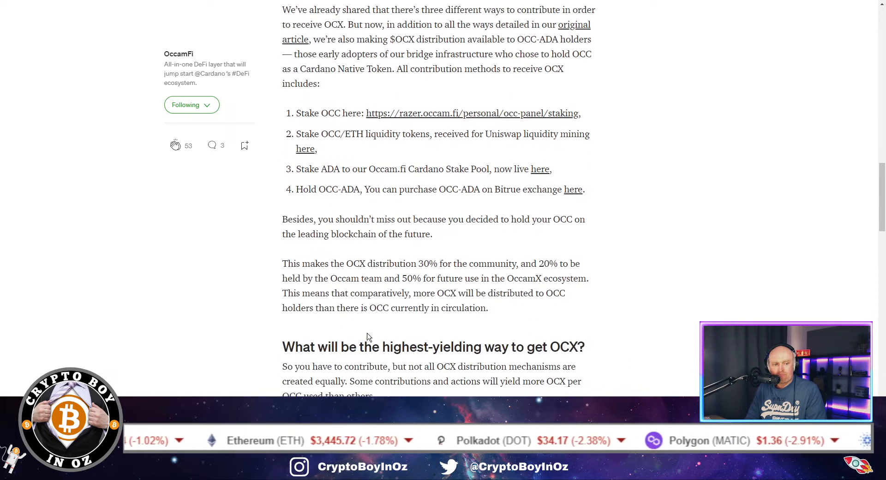
scroll("down", 3)
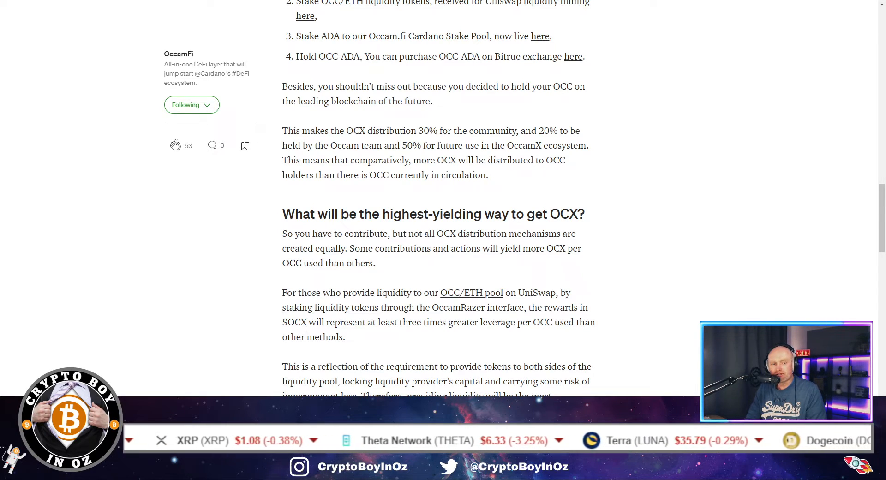
scroll("down", 3)
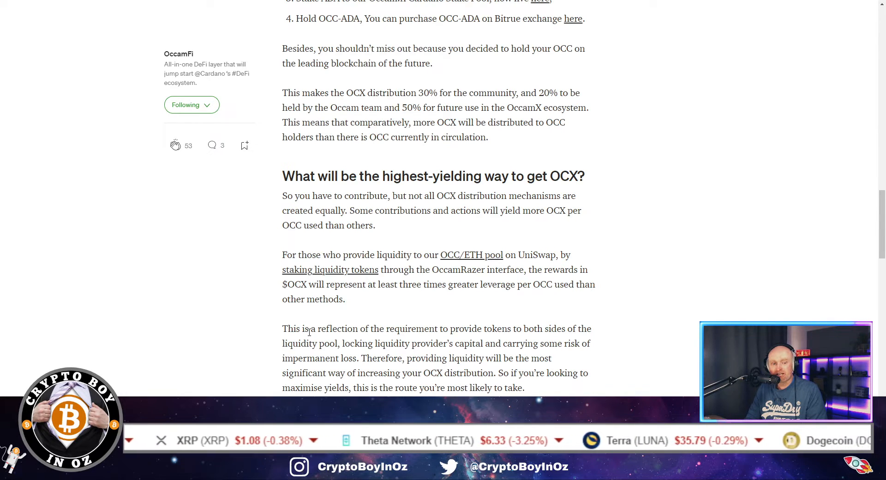
- Scroll through the article's Stake-Time Continuum section before viewing the ADApools OccamFi page
scroll("down", 3)
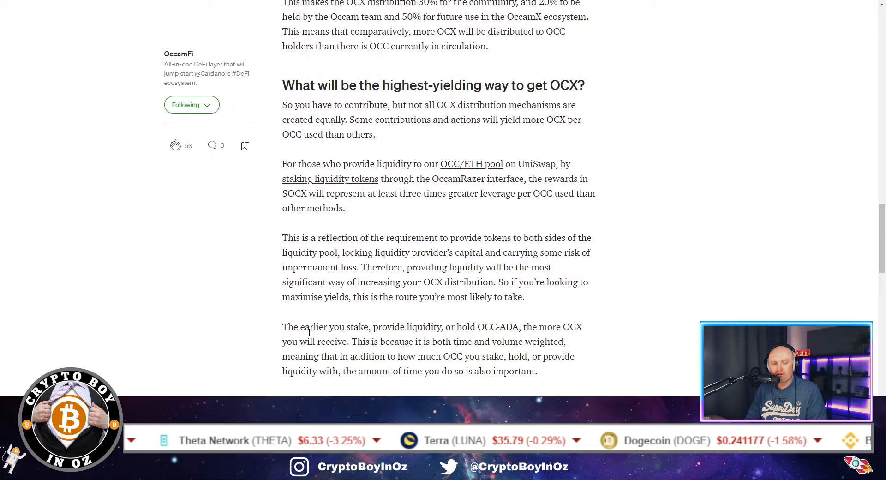
scroll("left", 3)
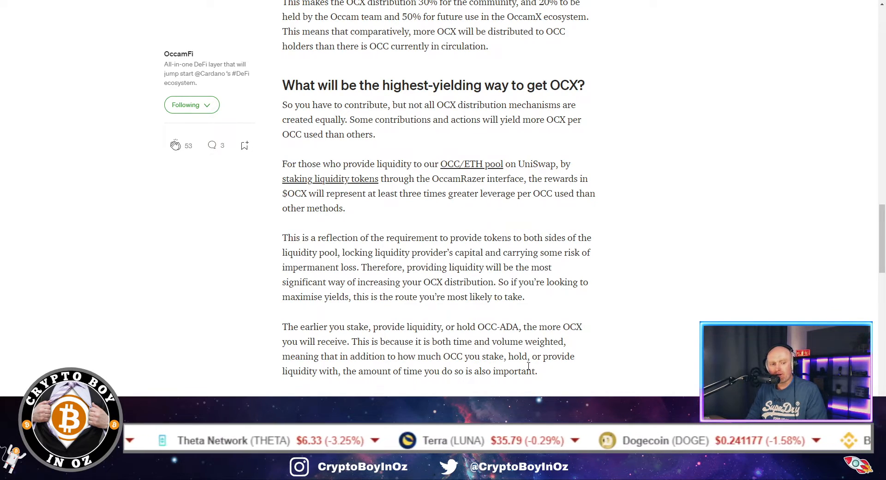
scroll("down", 3)
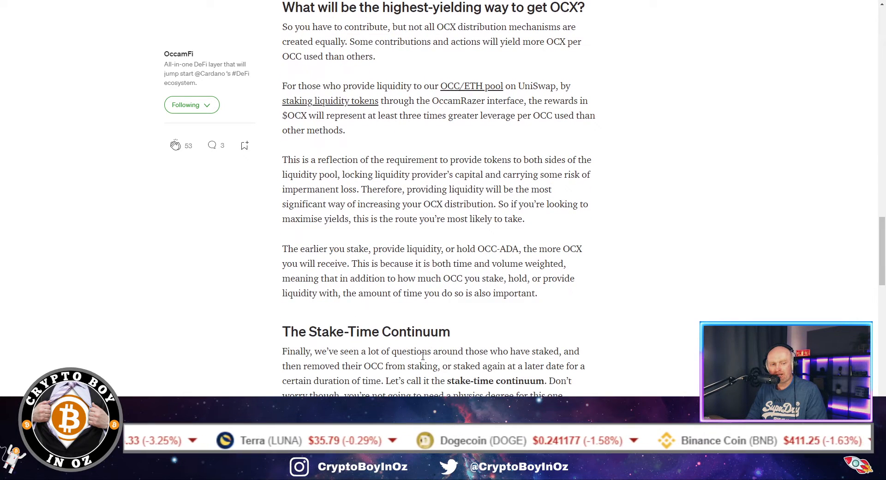
scroll("down", 3)
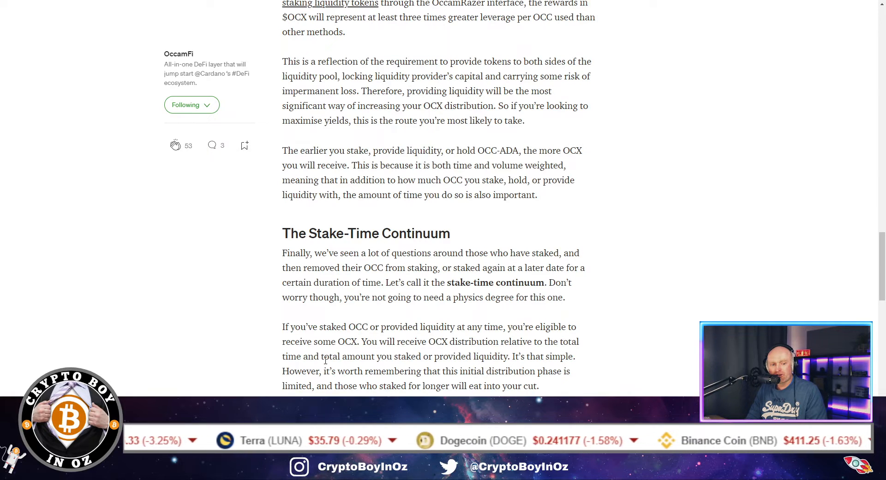
scroll("down", 3)
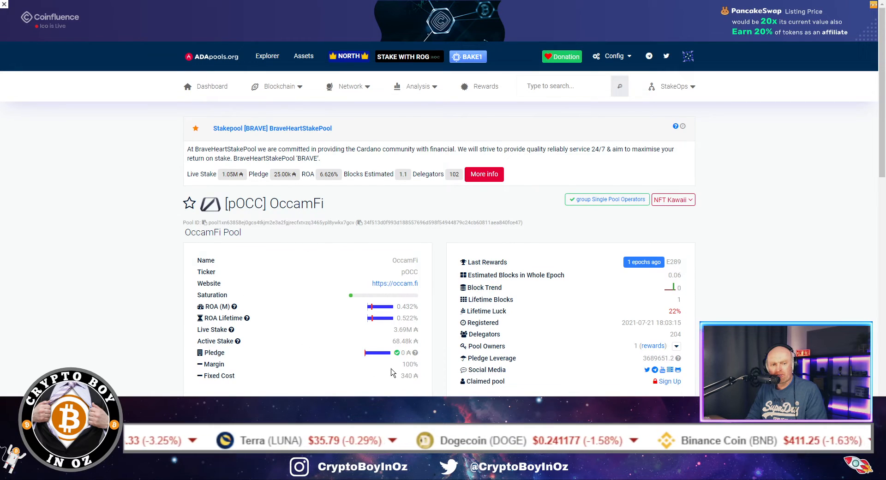
- Scroll the ADApools OccamFi statistics page showing its delegators and live stake
scroll("down", 3)
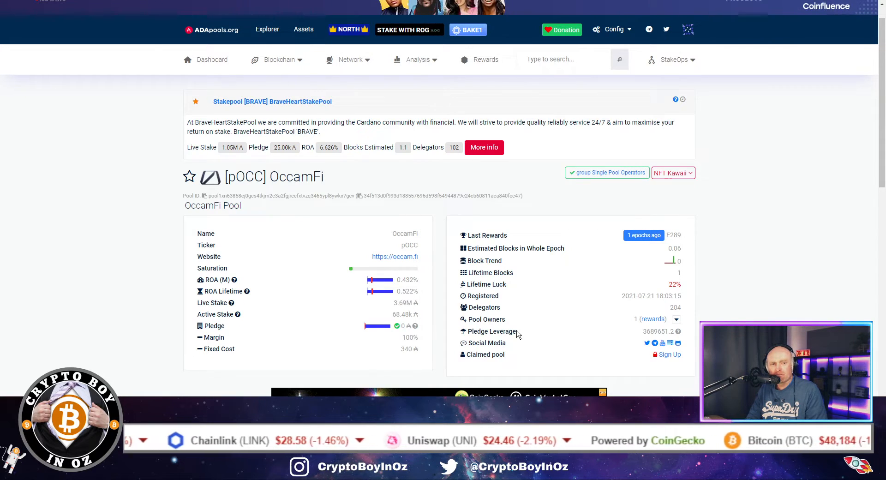
mouse_move(483, 193)
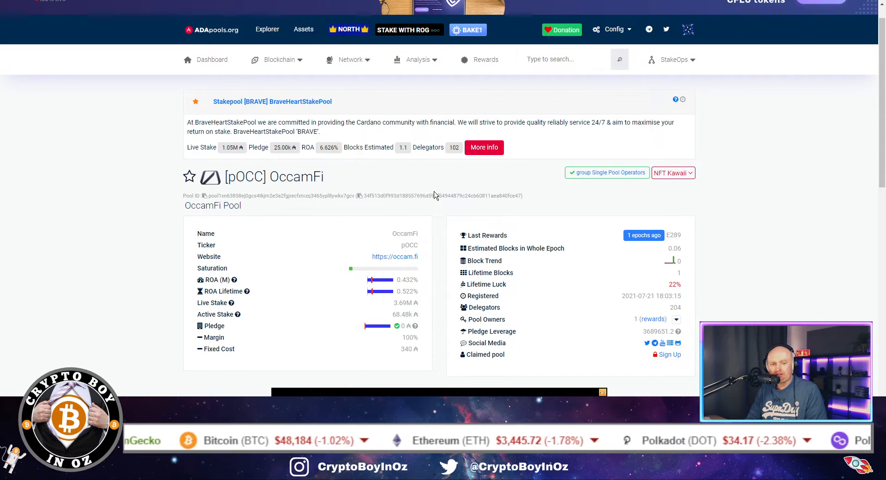
scroll("down", 3)
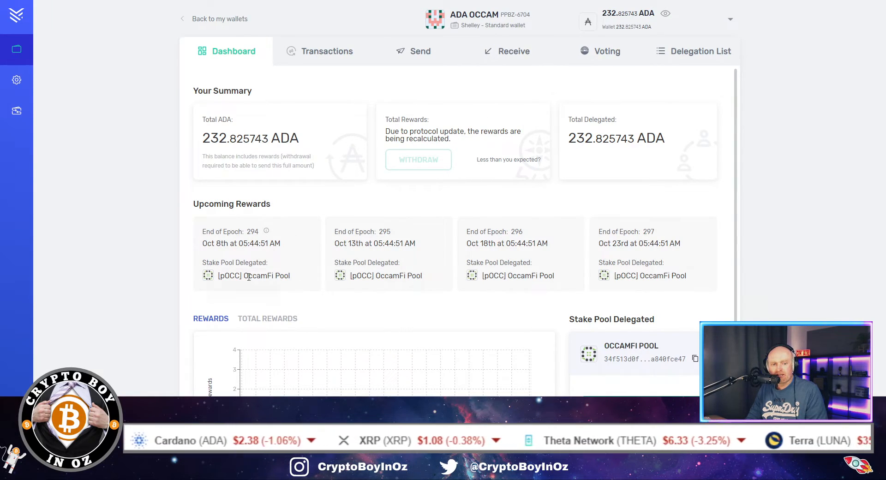
- View the ADA OCCAM wallet dashboard, then return to the My wallets list showing 232.825743 ADA
scroll("down", 3)
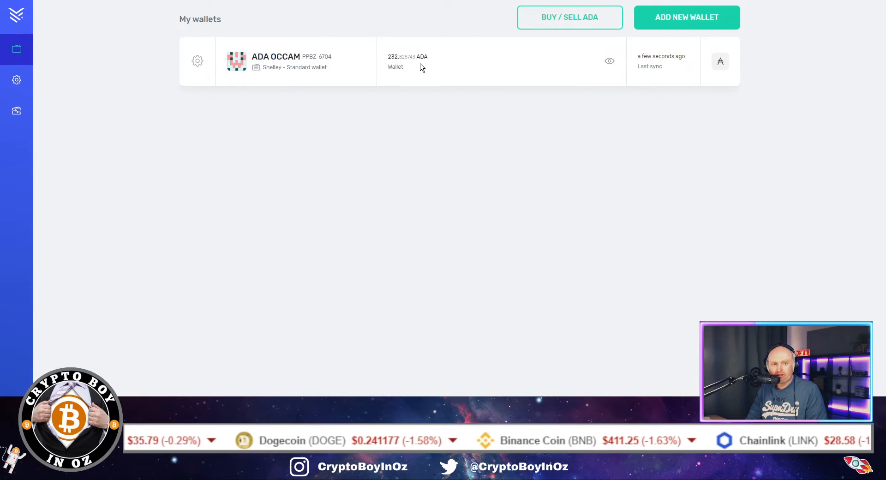
left_click(293, 61)
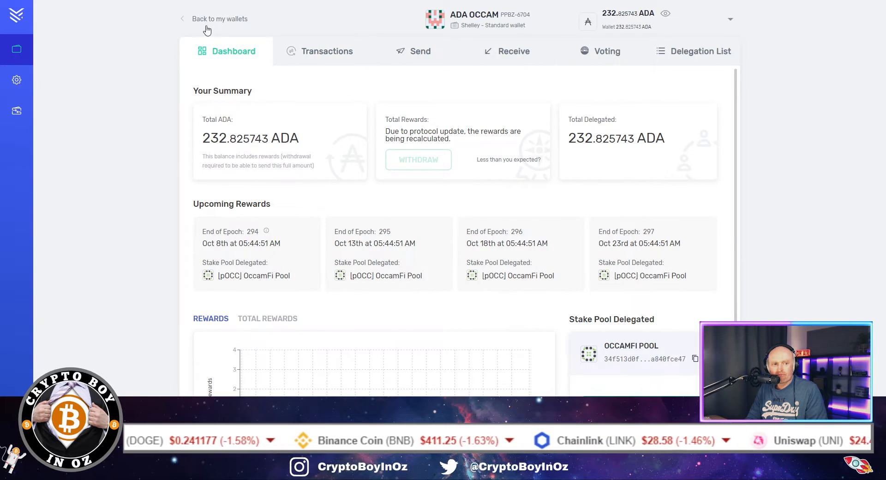
left_click(220, 18)
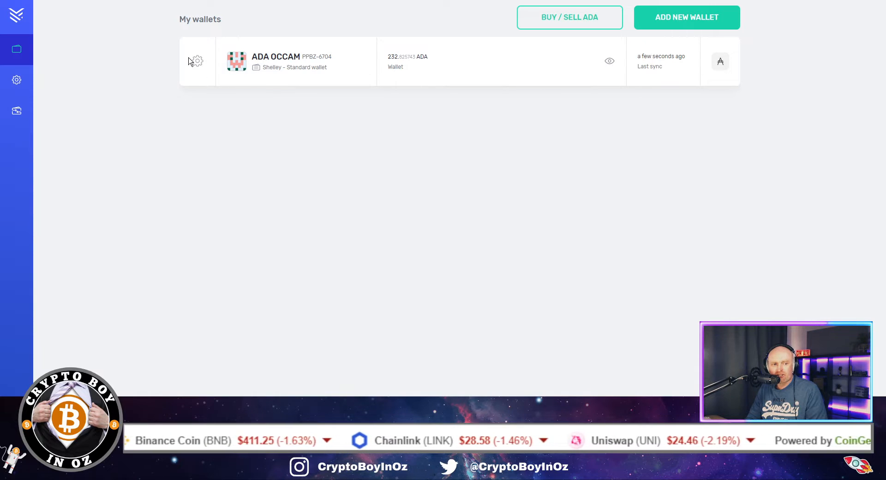